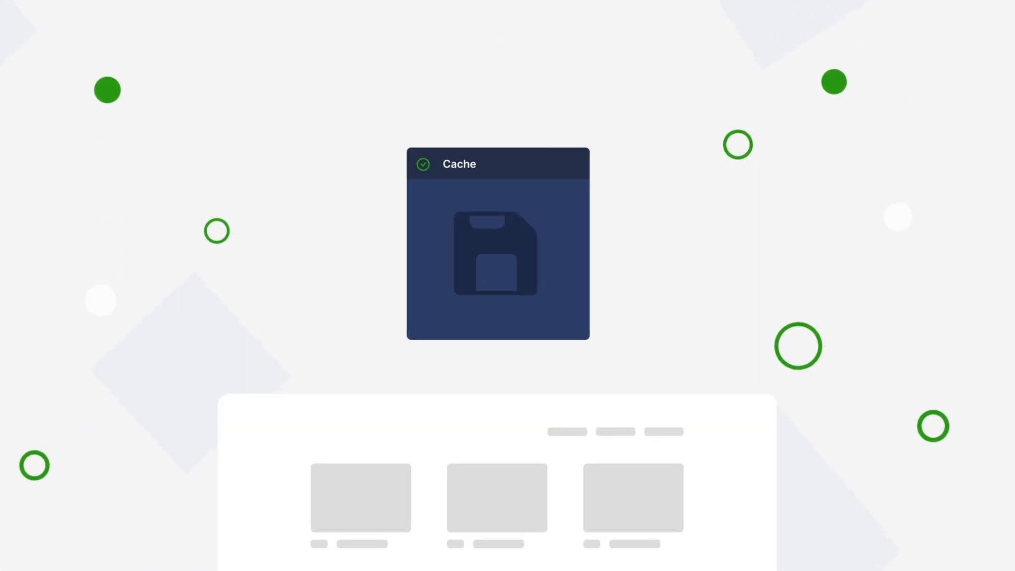
pyautogui.scroll(-3)
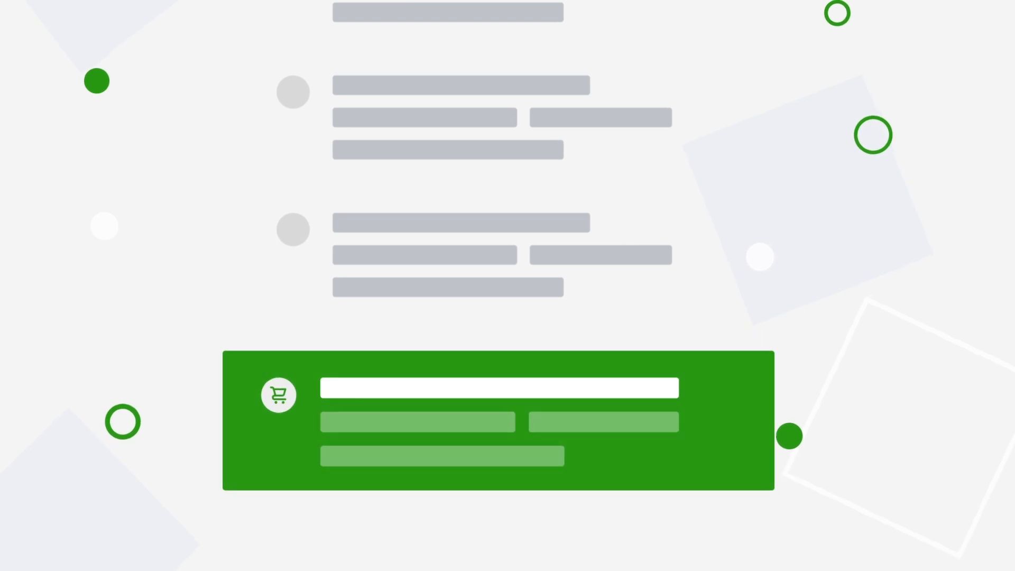